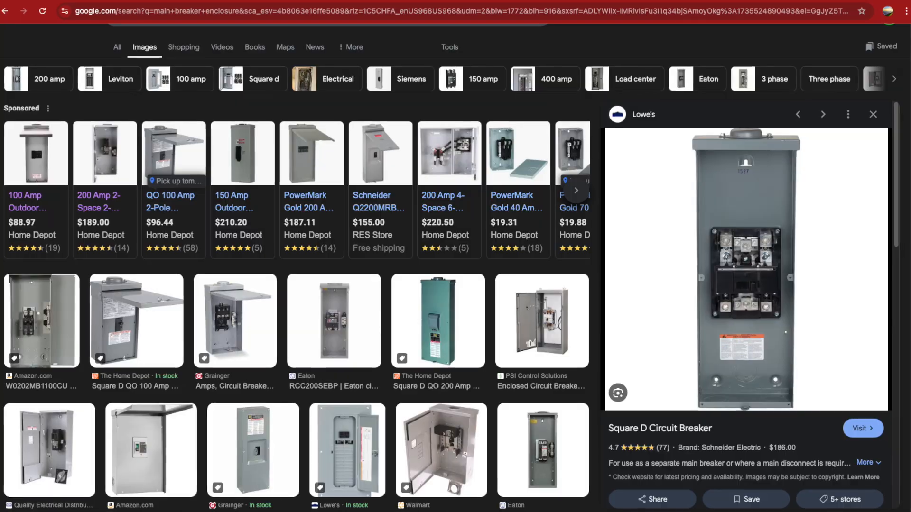
scroll("down", 3)
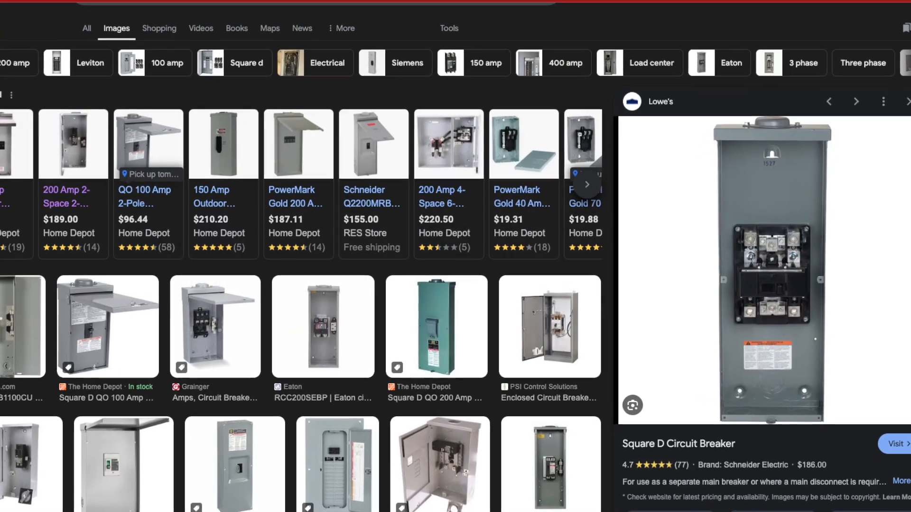
left_click(897, 444)
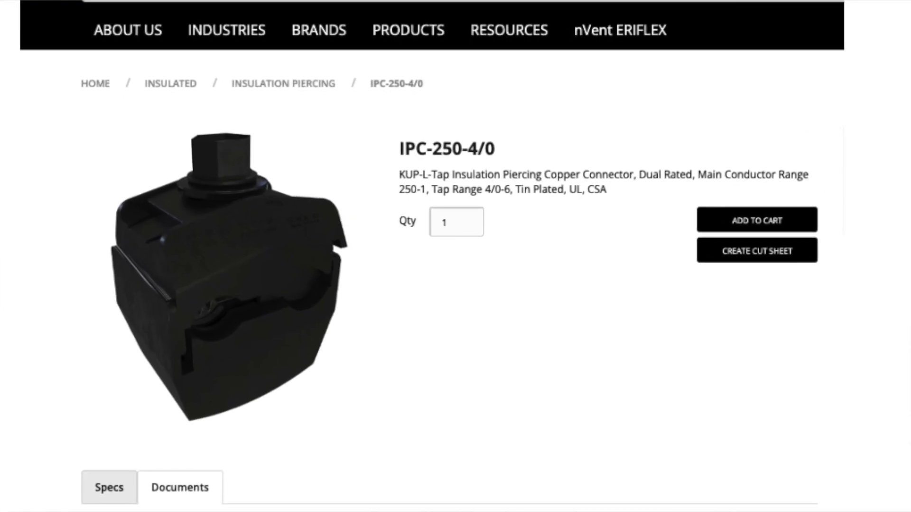
scroll("down", 3)
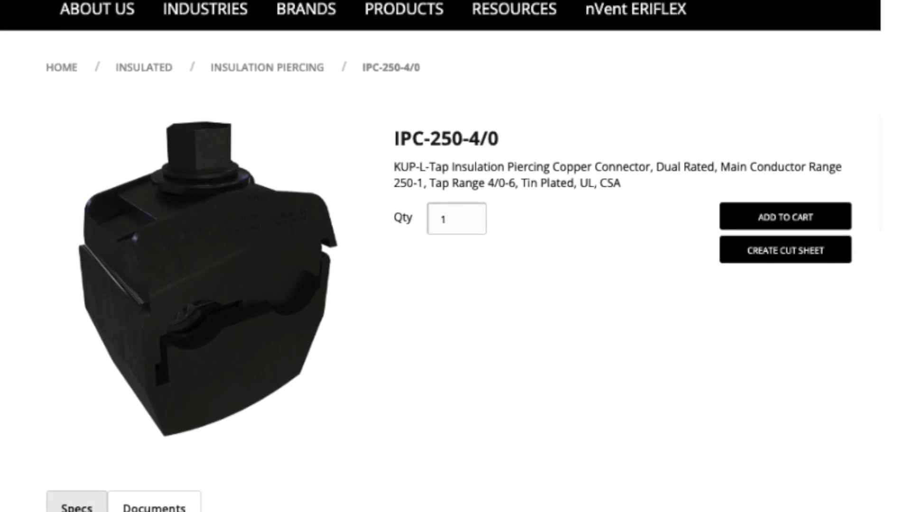